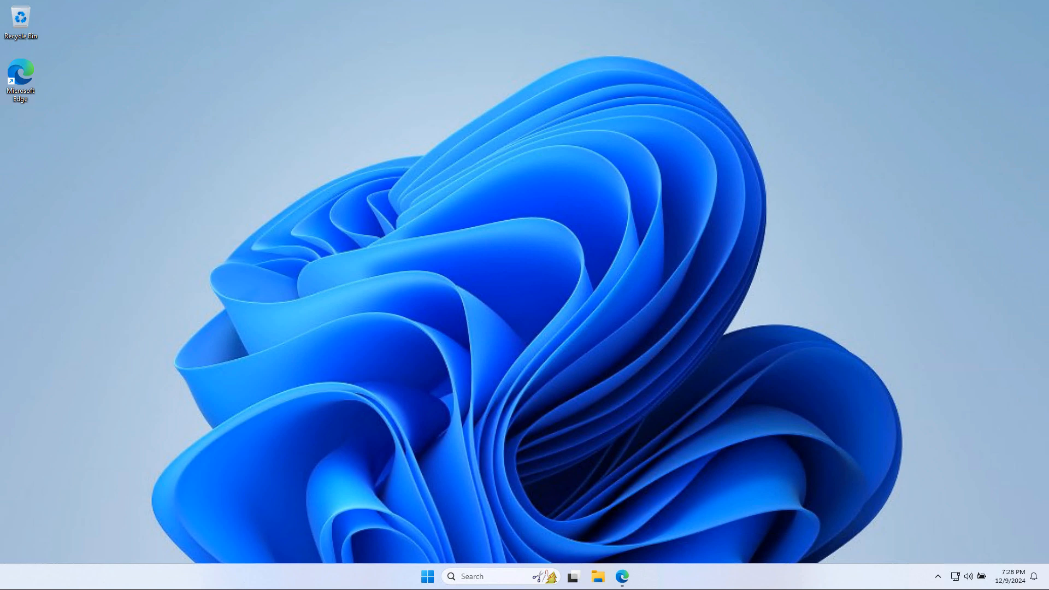
Step: Launch Microsoft Edge and search Google for 'virtualbox'
click(621, 575)
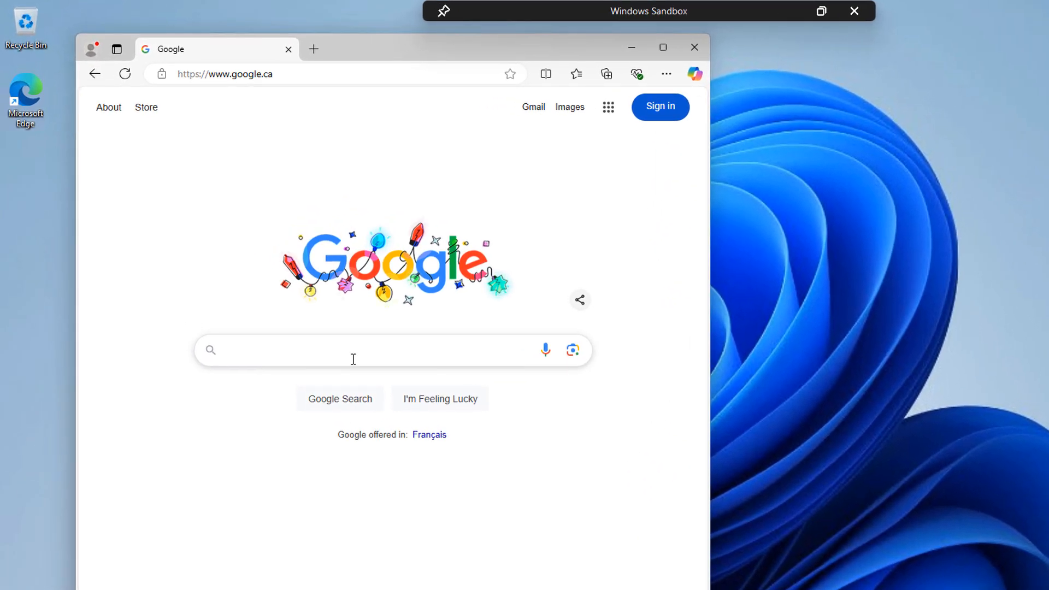
text(virtualbox)
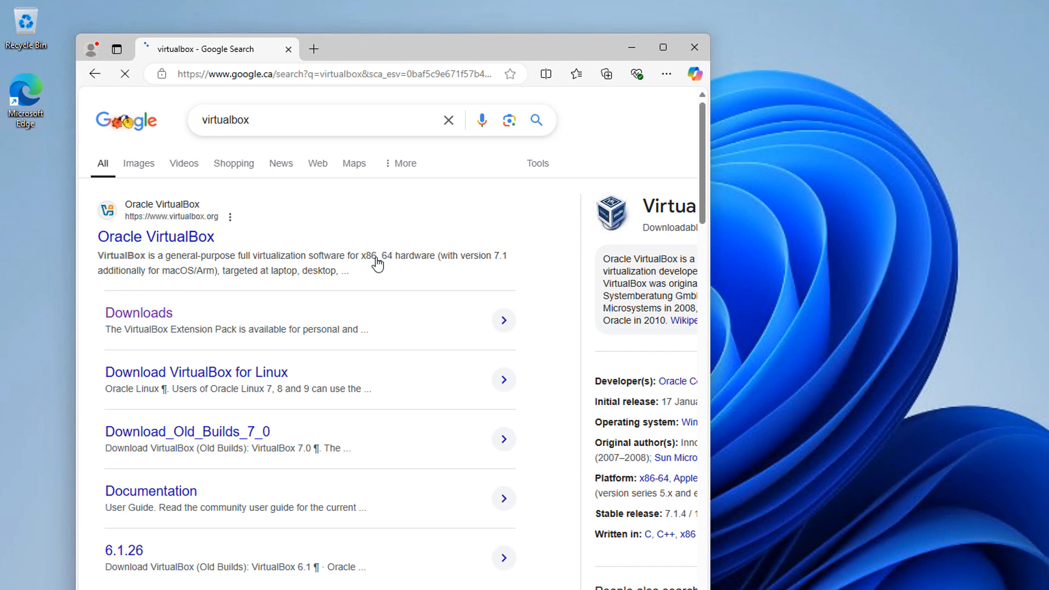
Step: Download VirtualBox-7.1.4-165100-Win.exe from the Oracle VirtualBox downloads page for Windows hosts
click(155, 236)
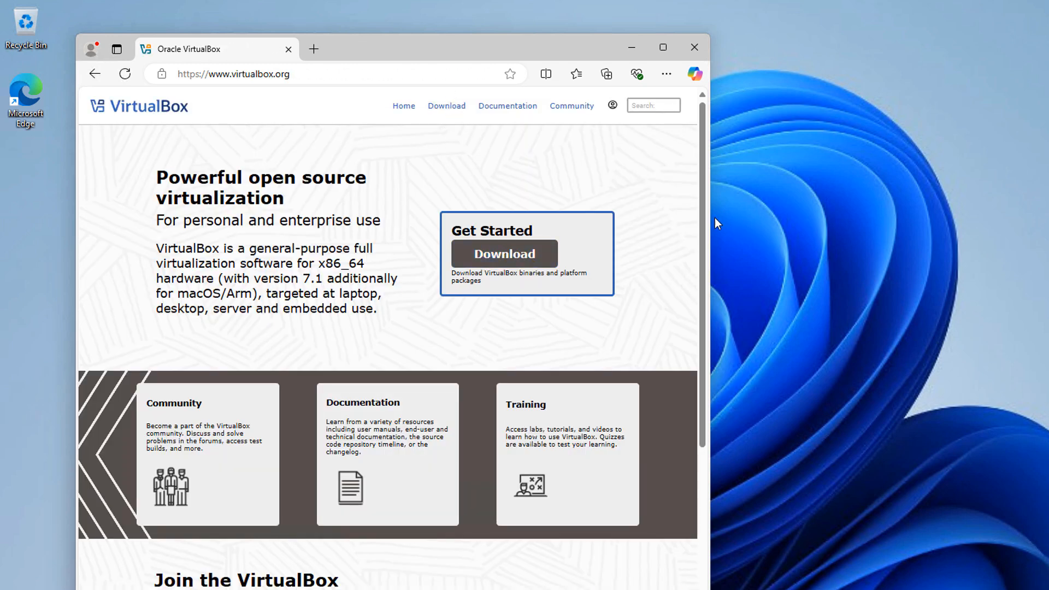
click(503, 253)
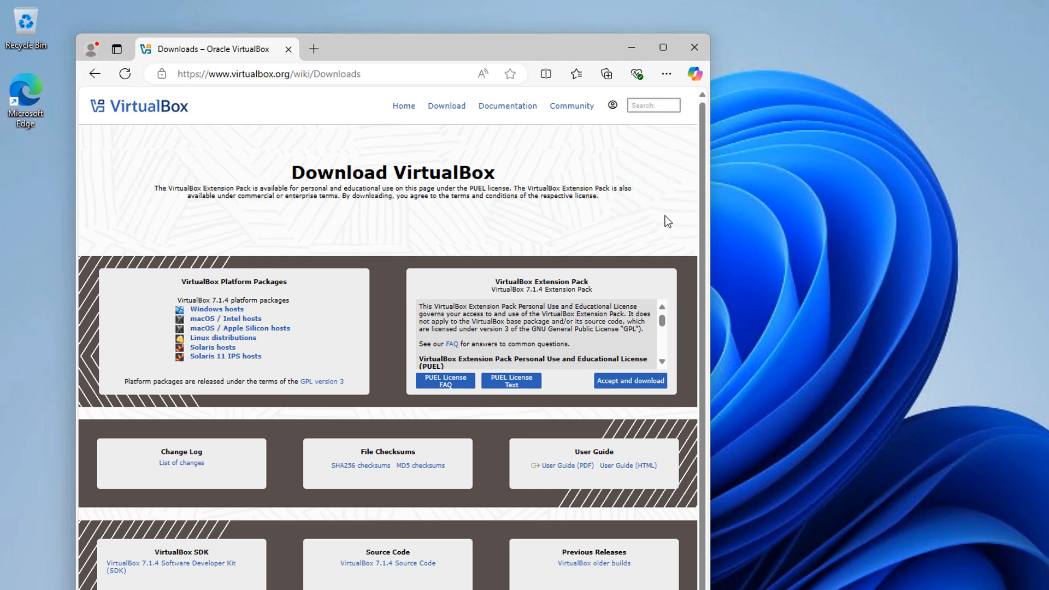
mouse_move(216, 309)
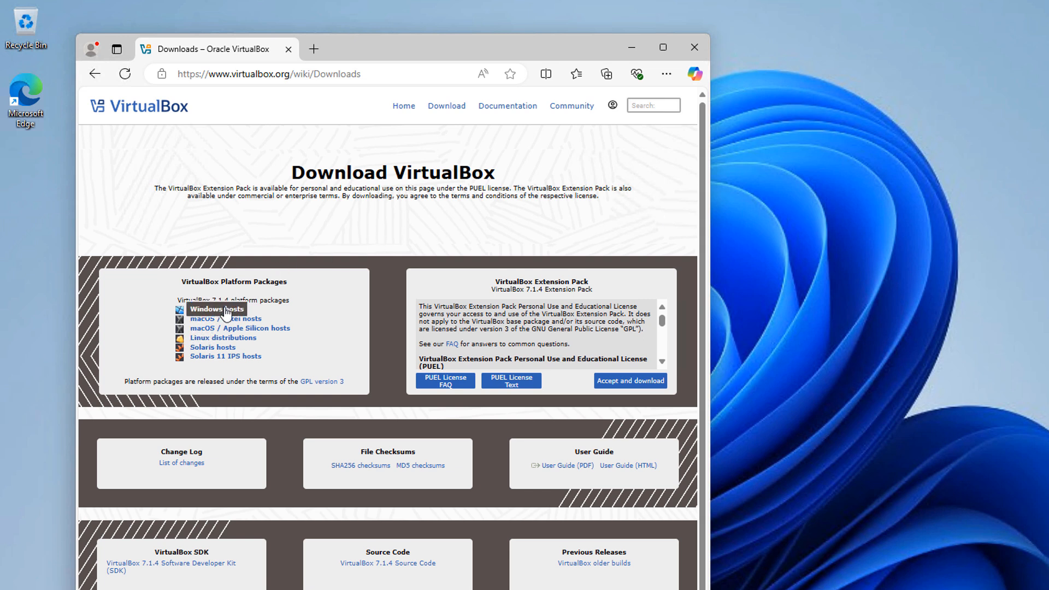
mouse_move(342, 322)
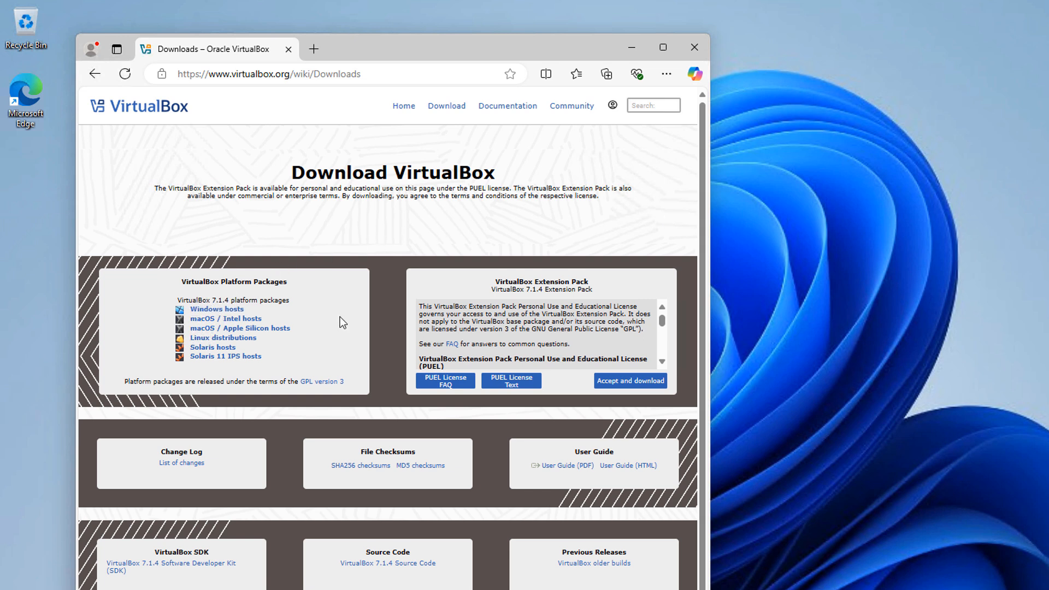
click(605, 73)
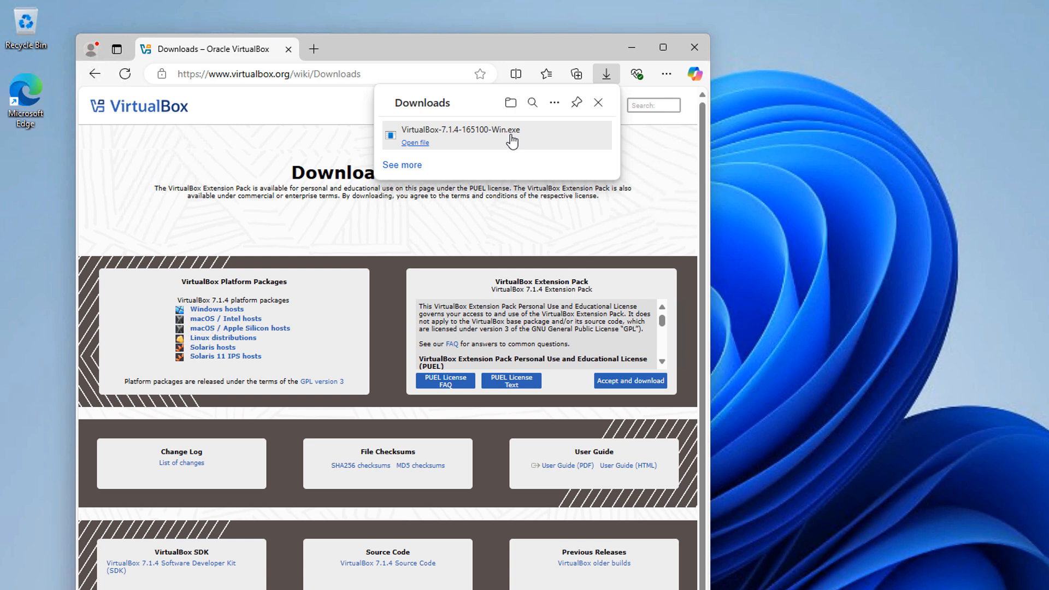
mouse_move(557, 136)
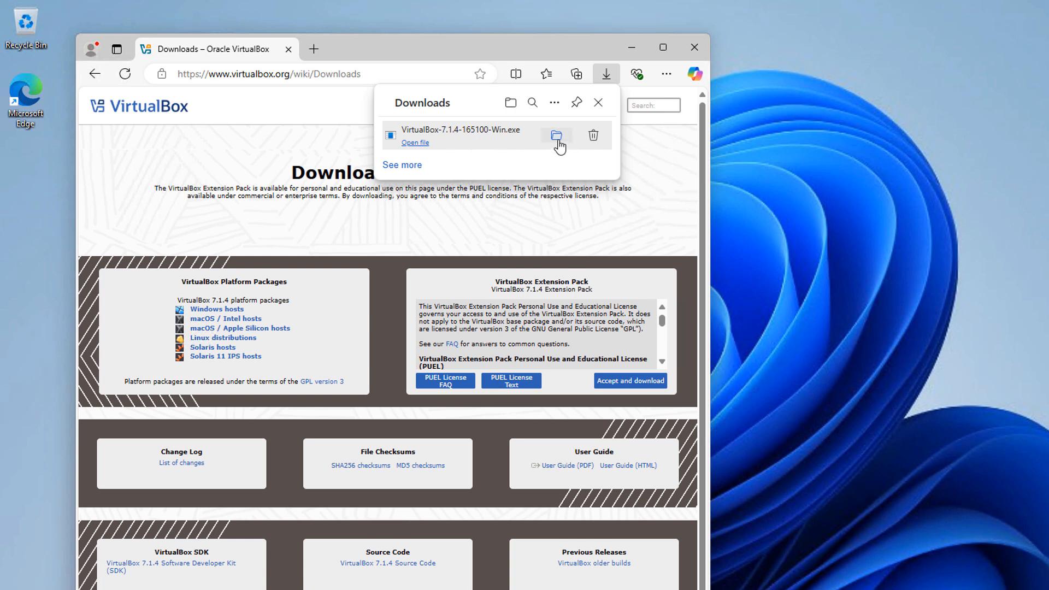
mouse_move(726, 169)
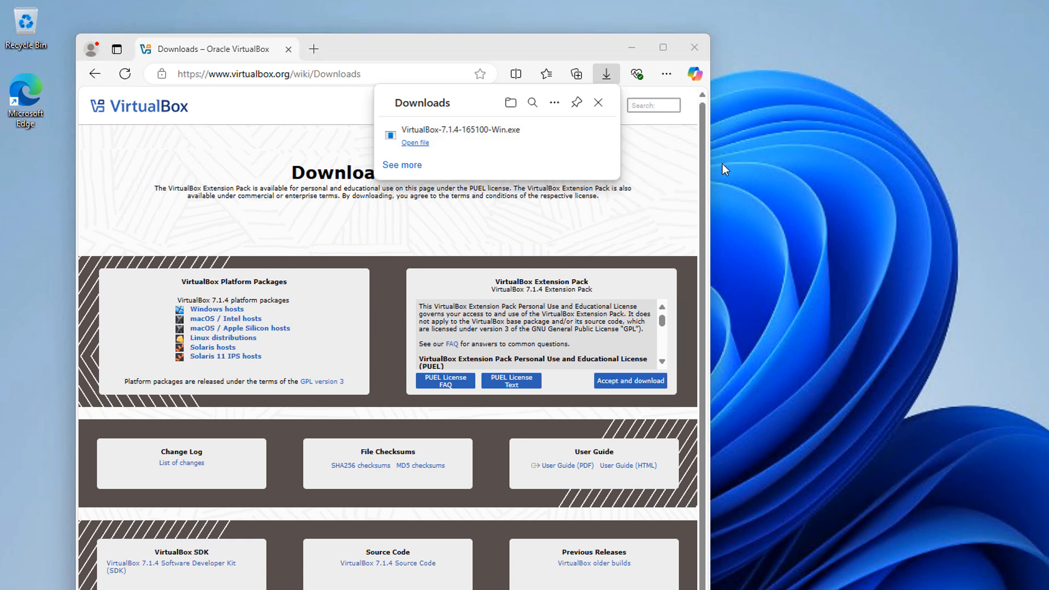
Step: Locate the downloaded installer and start PowerShell in the user's Downloads folder
click(510, 102)
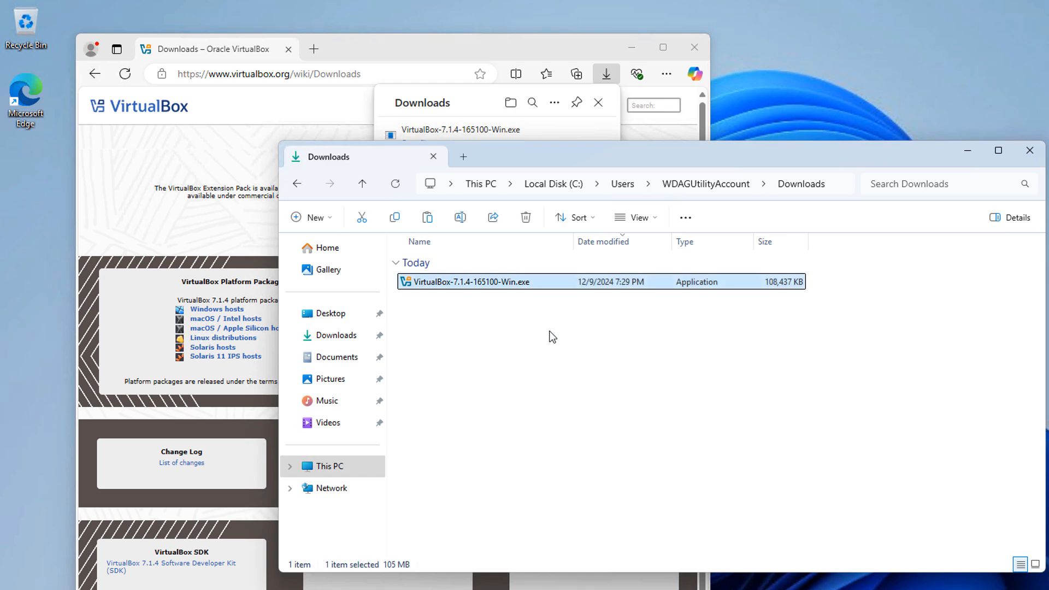
mouse_move(741, 200)
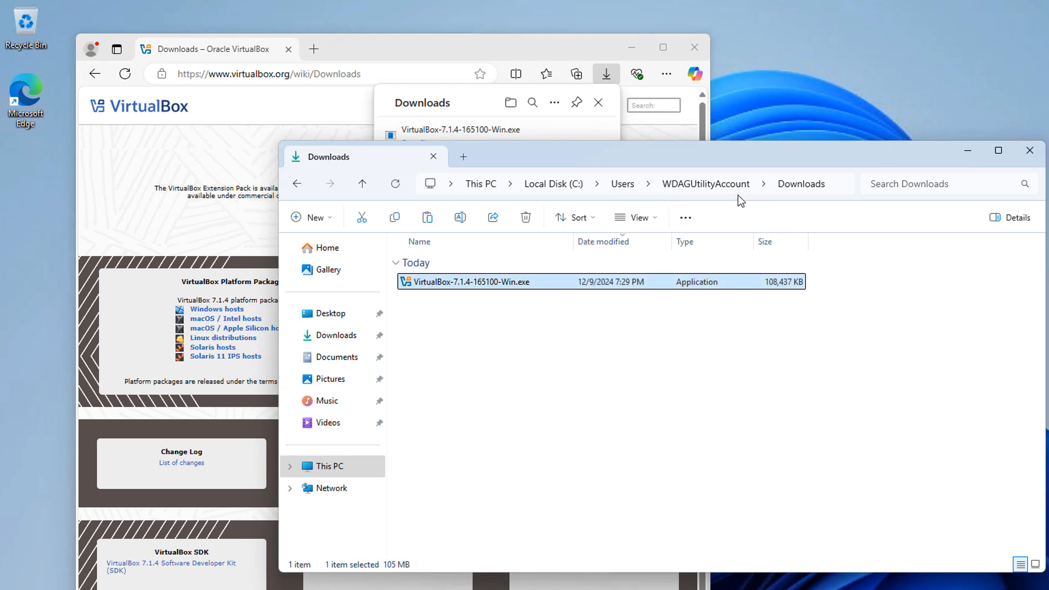
click(703, 184)
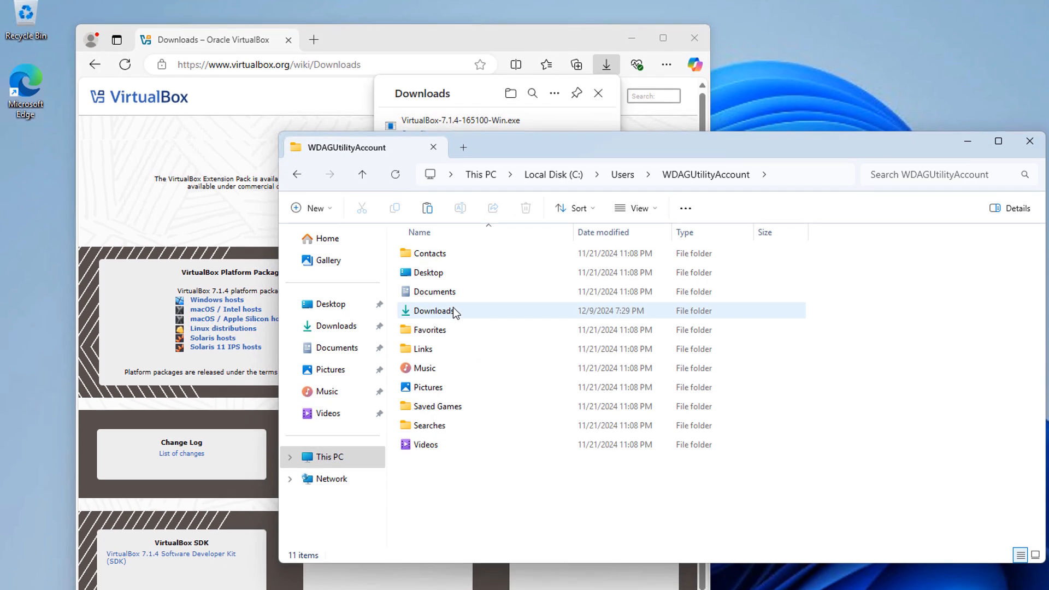
right_click(435, 310)
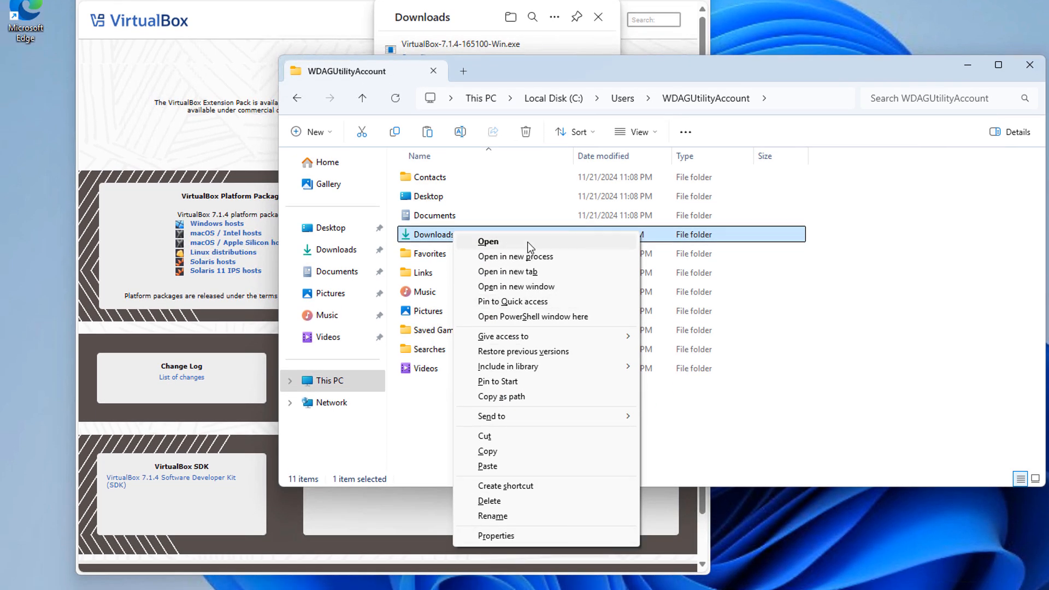
mouse_move(552, 316)
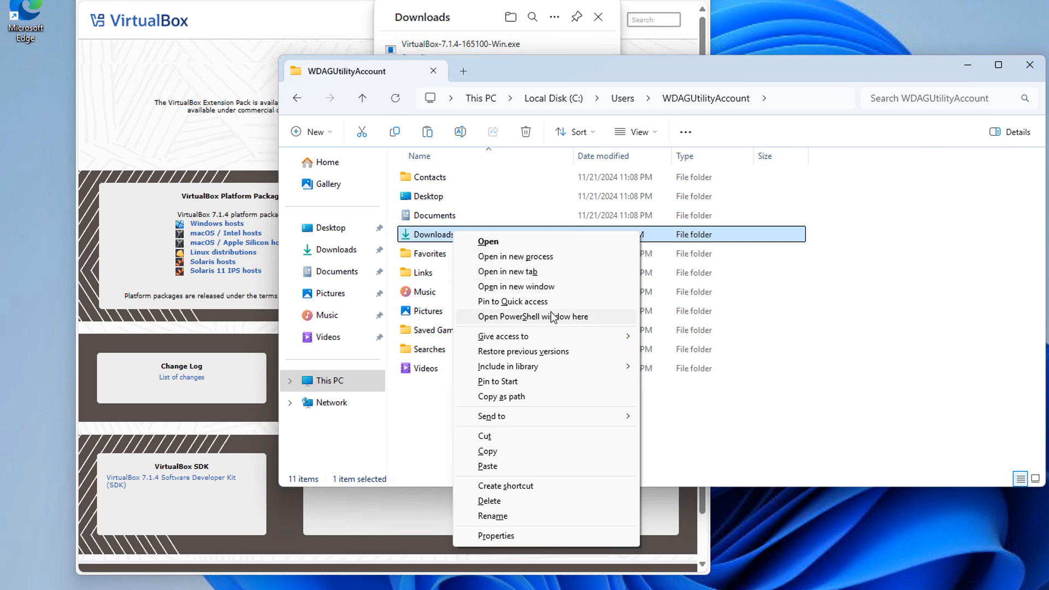
mouse_move(559, 325)
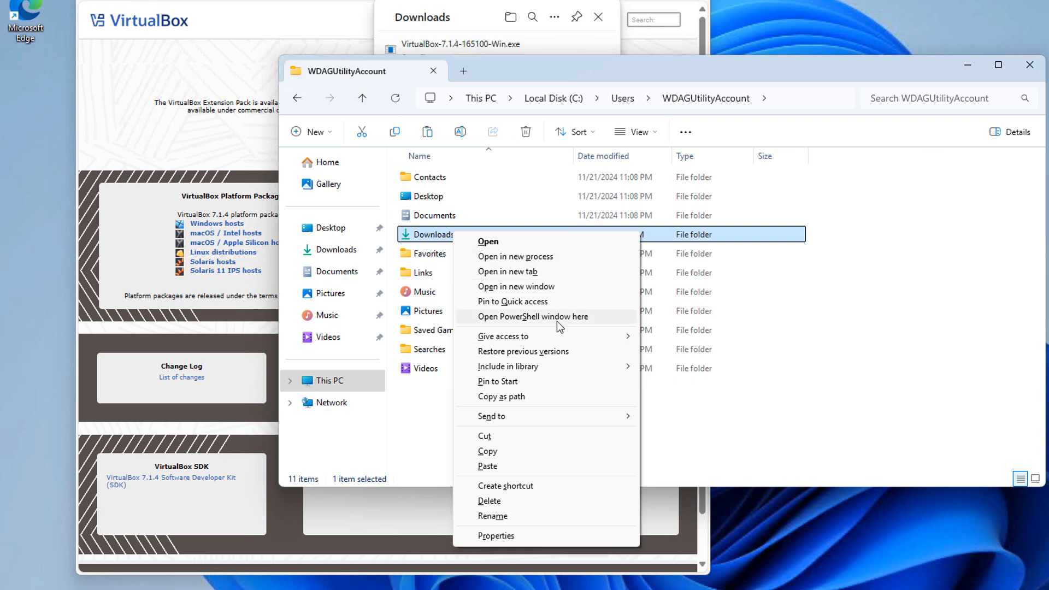
click(533, 317)
text(dir)
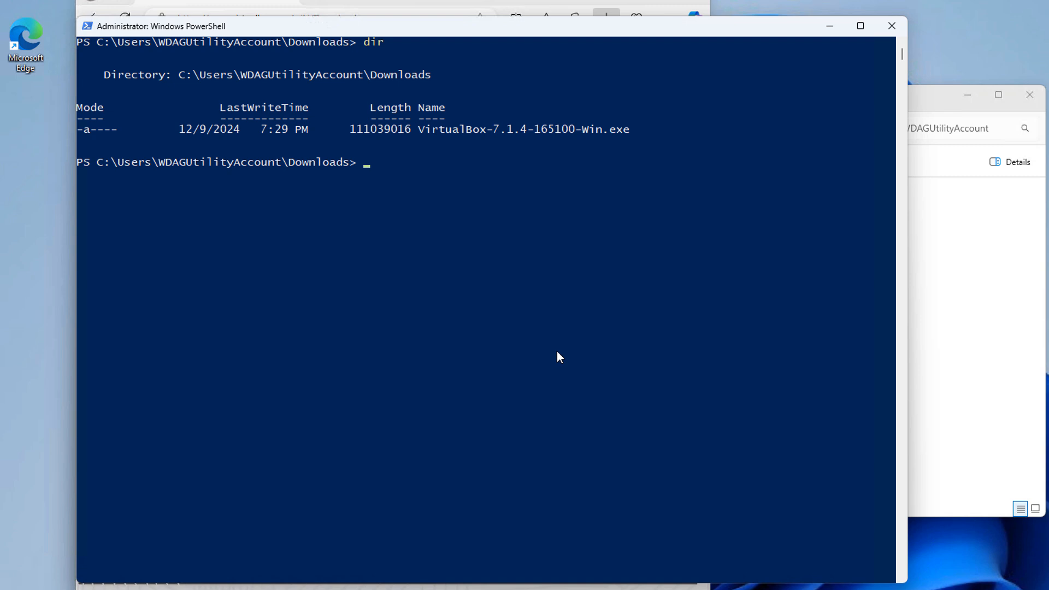
Step: Run VirtualBox-7.1.4-165100-Win.exe -extract in PowerShell to unpack the installer
text(Vir)
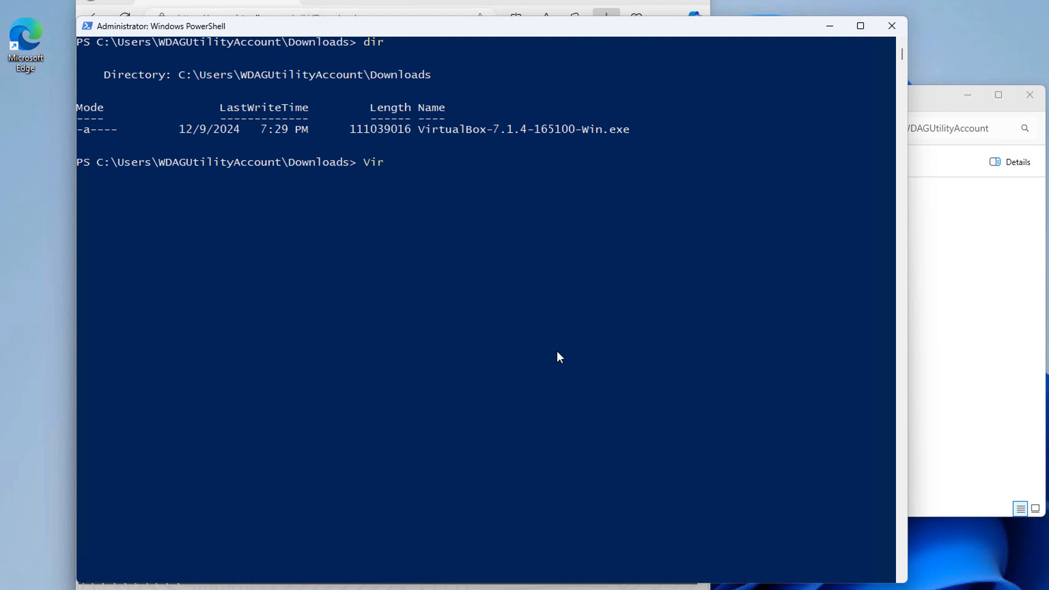
key(Tab)
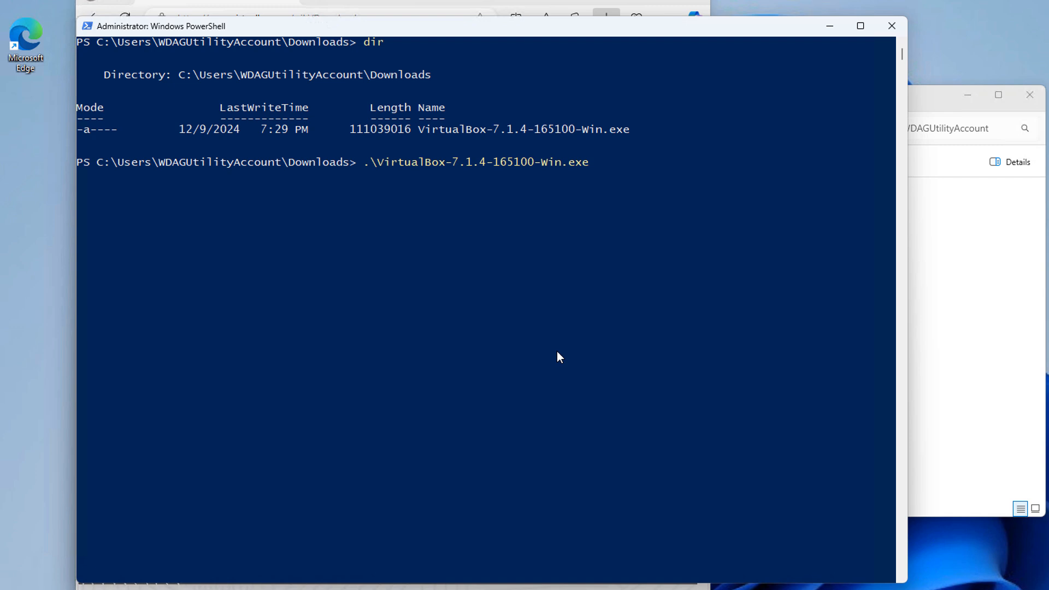
text(-e)
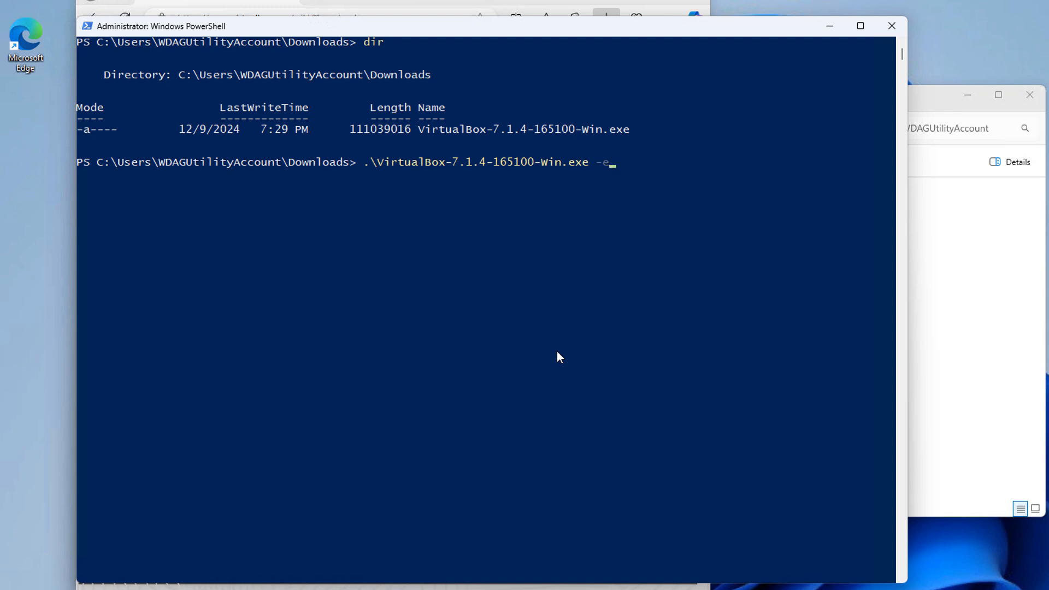
text(xtract)
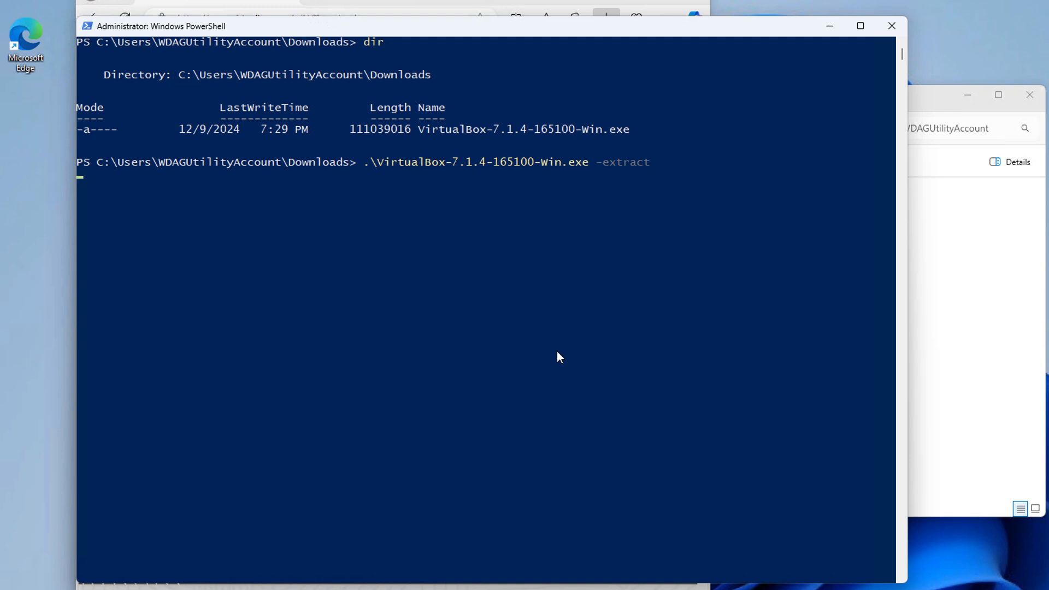
key(Return)
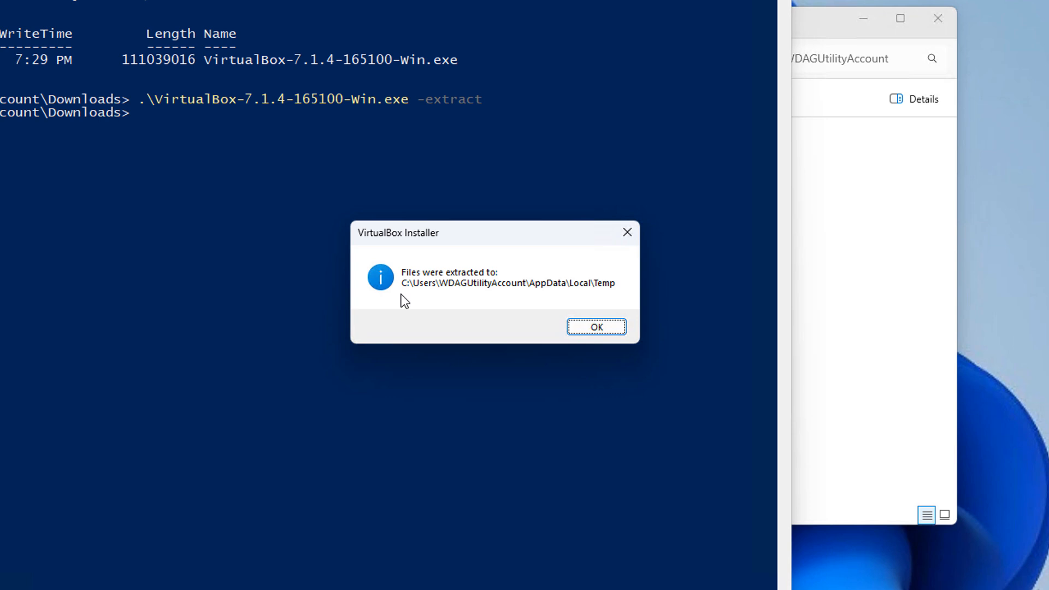
mouse_move(413, 301)
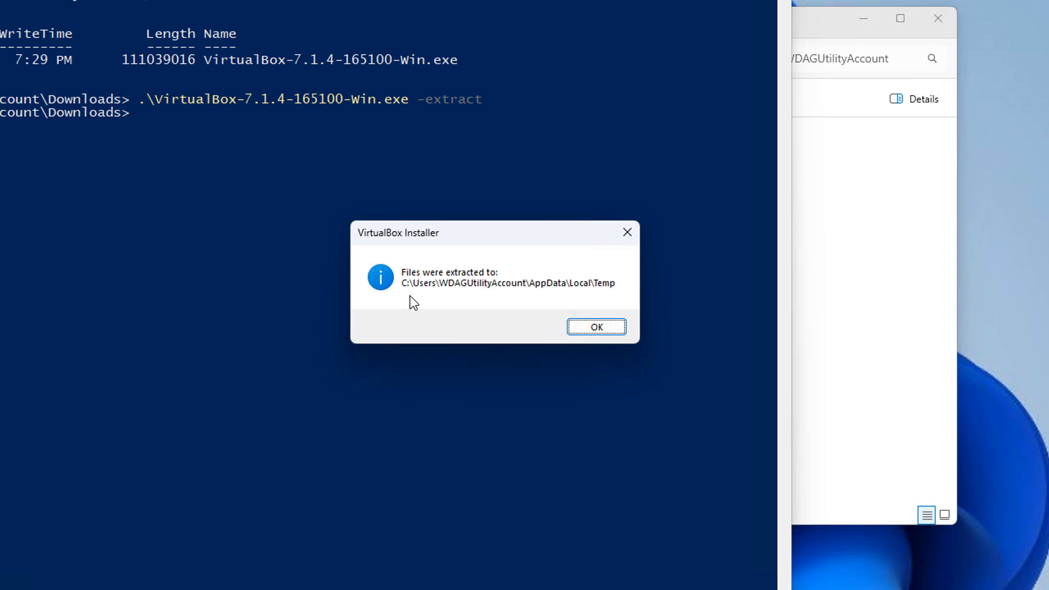
mouse_move(539, 298)
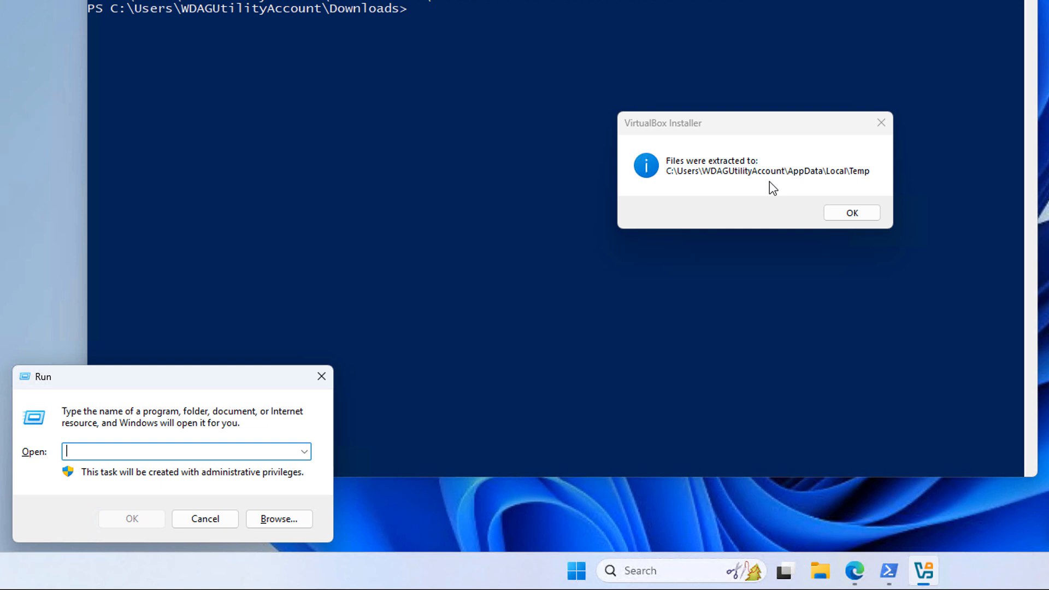
Step: Open %localappdata% from the Run box in File Explorer
text(%^)
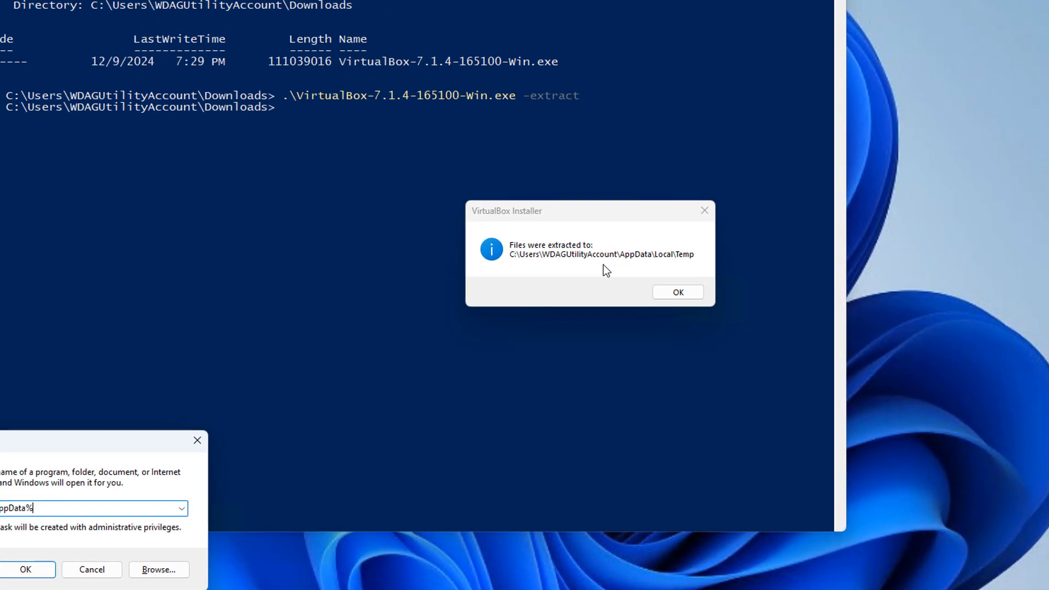
click(27, 569)
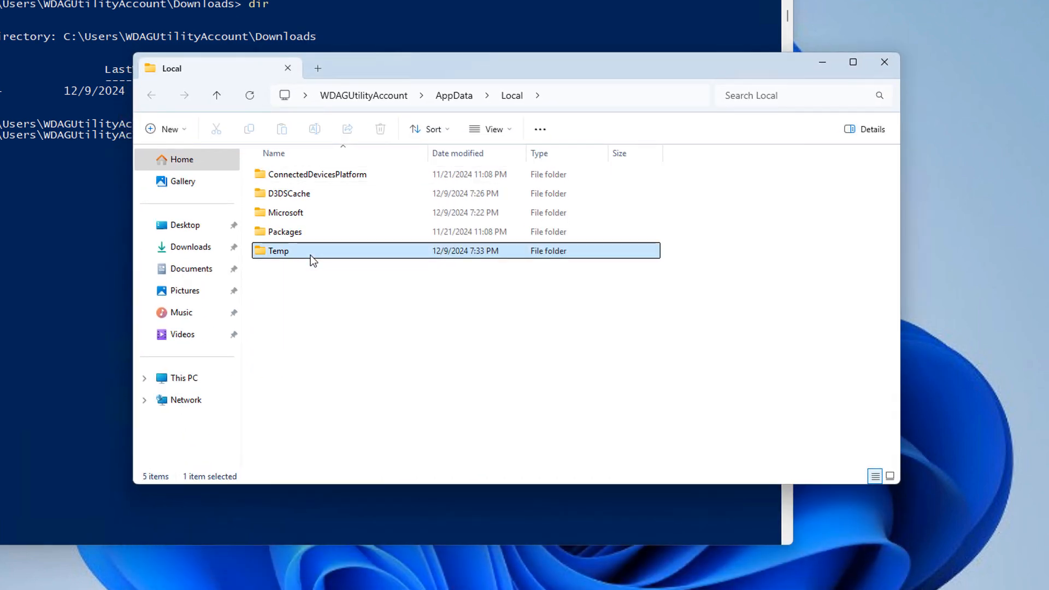
Step: Open the Temp folder and select VirtualBox-7.1.4-r165100.msi
double_click(278, 250)
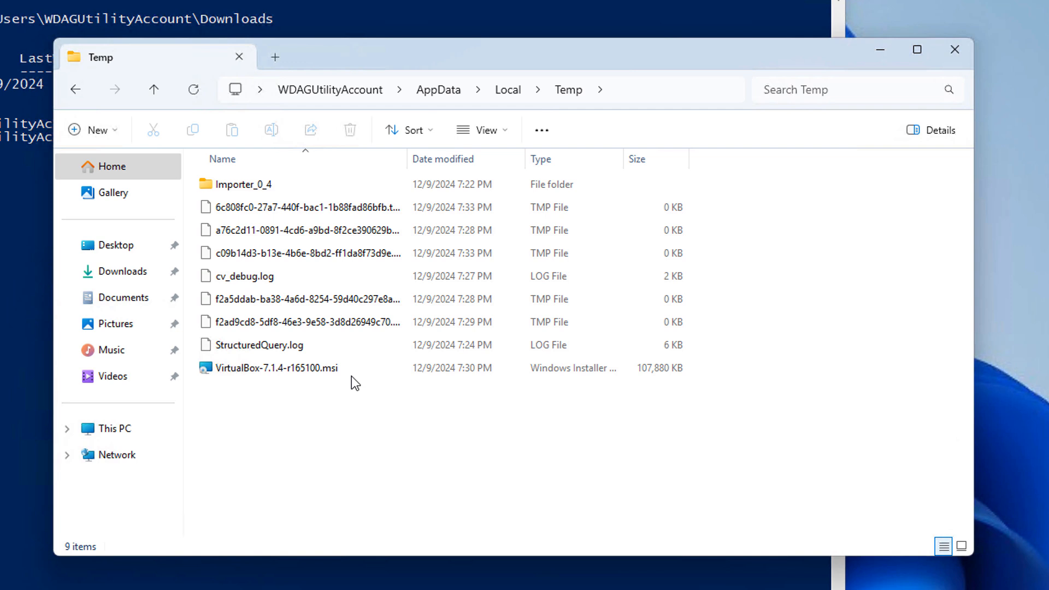
click(276, 367)
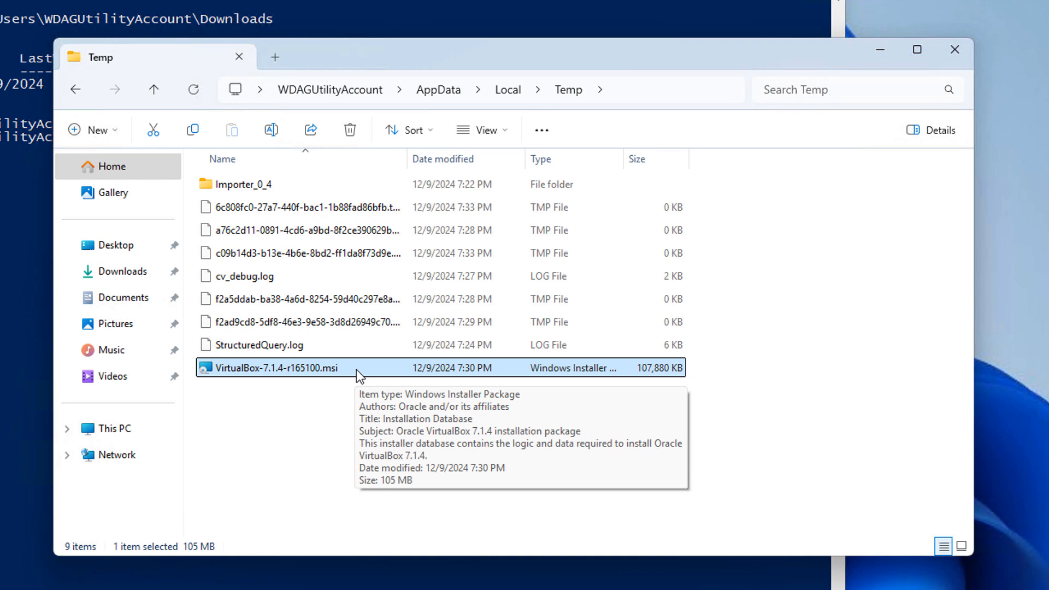
mouse_move(373, 436)
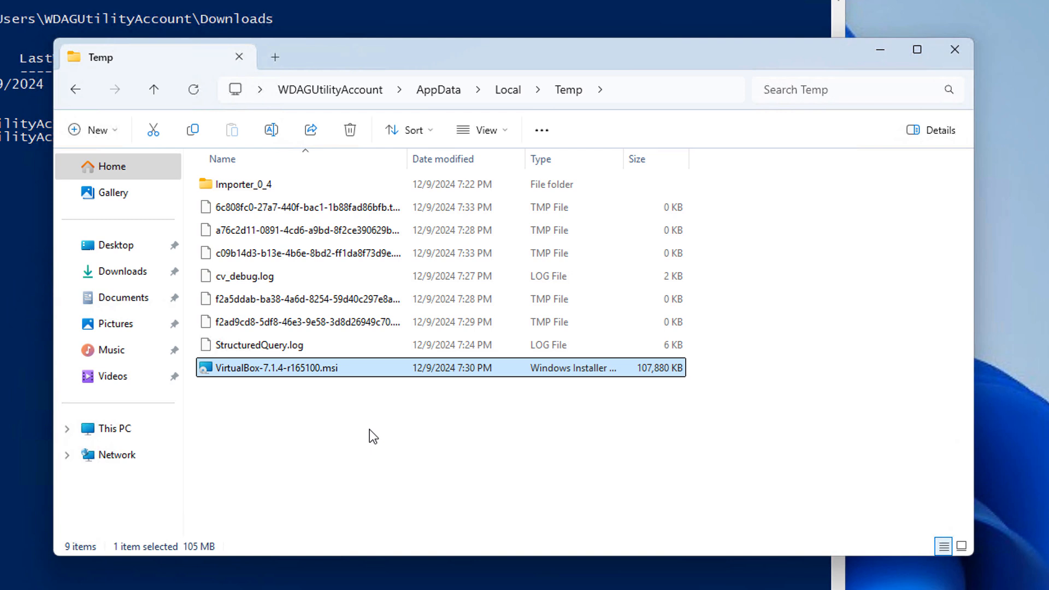